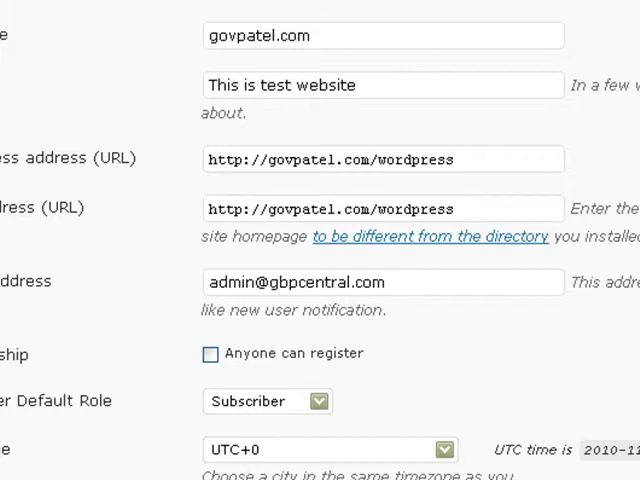
mouse_move(480, 172)
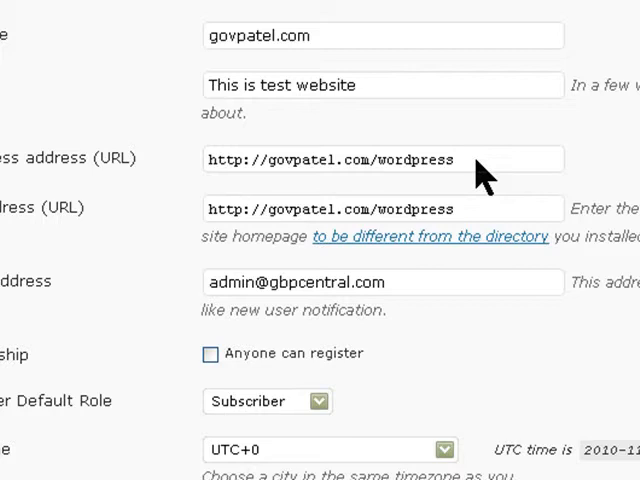
left_click(382, 159)
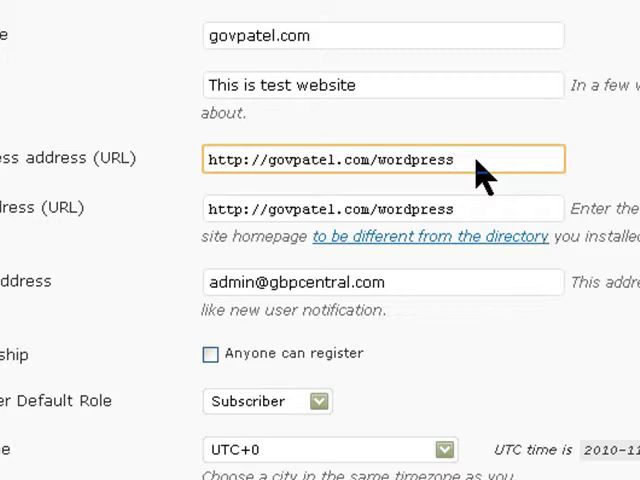
key("Backspace")
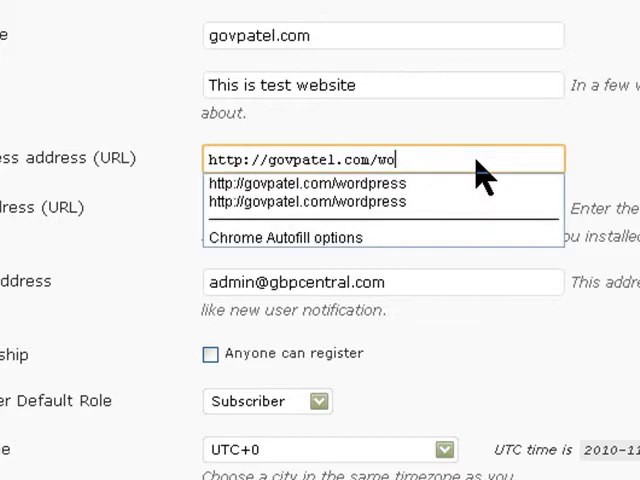
key("Backspace")
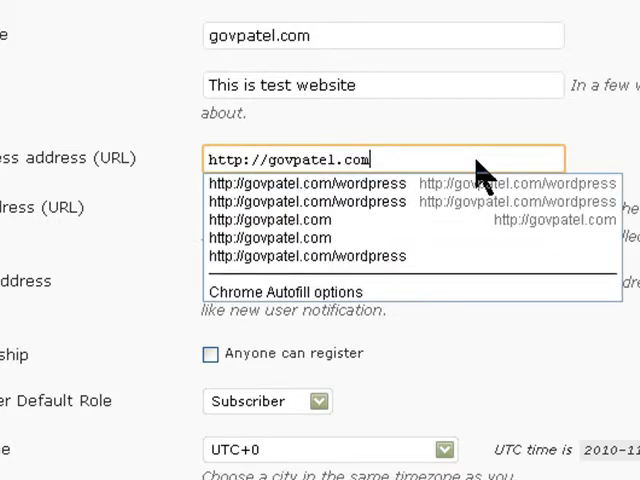
mouse_move(485, 345)
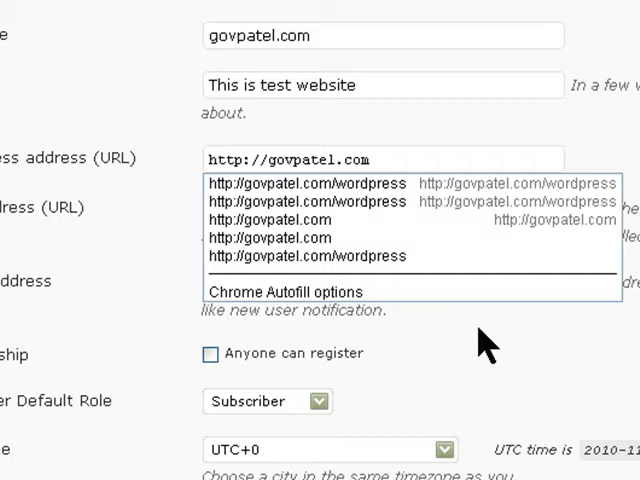
left_click(307, 182)
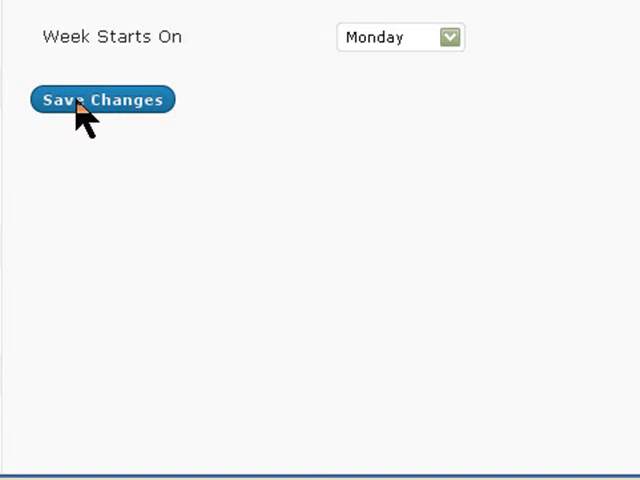
left_click(101, 99)
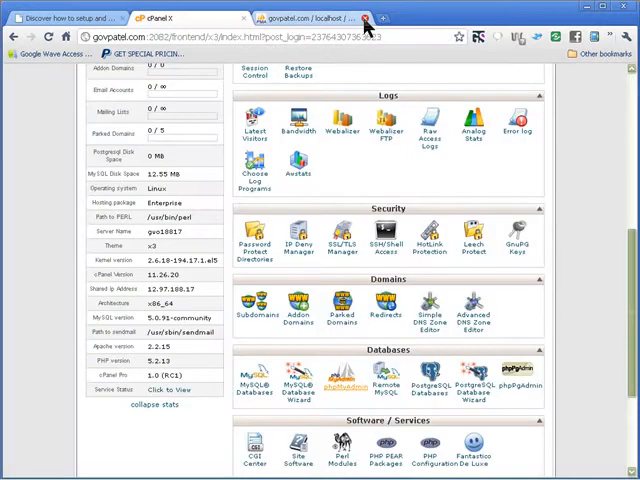
Close the govpatel.com settings tab, returning to the cPanel home page
left_click(371, 17)
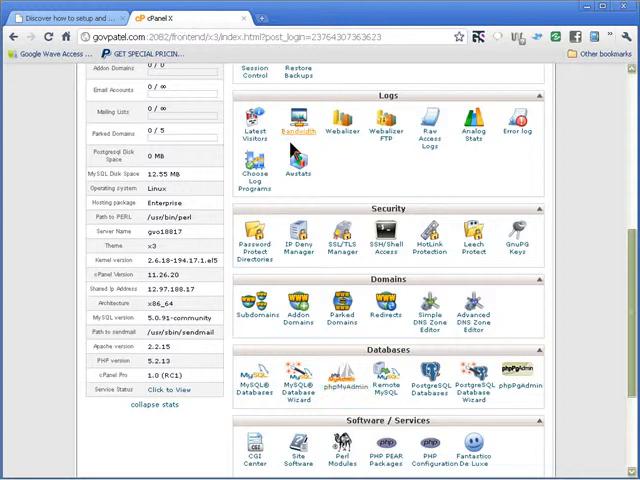
scroll("down", 3)
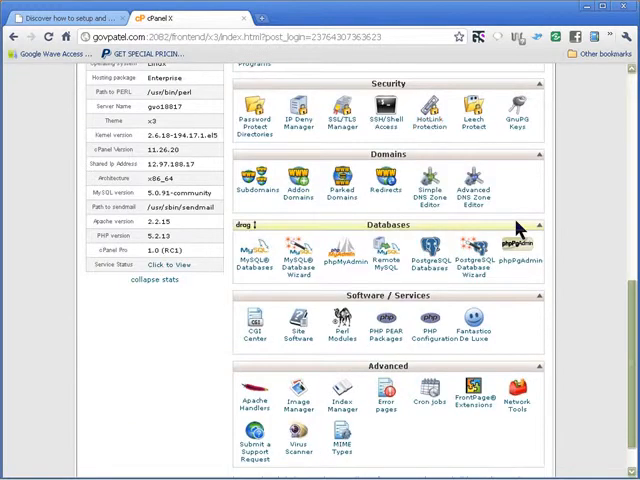
scroll("up", 3)
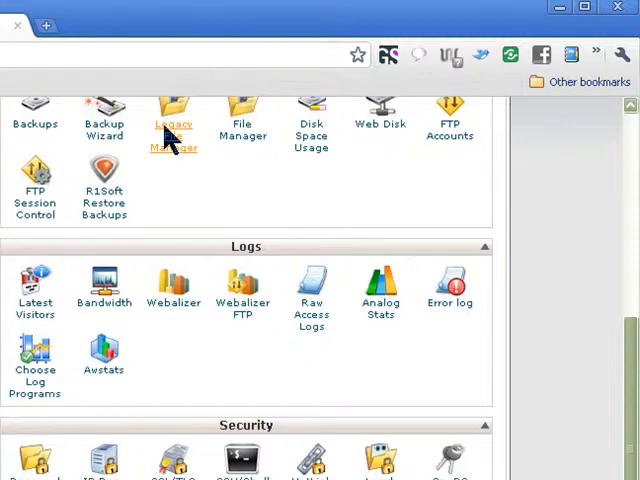
Open the legacy File Manager from the cPanel home page
left_click(172, 110)
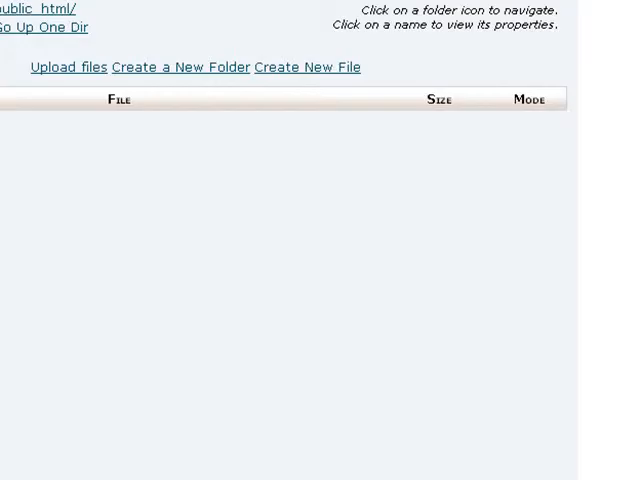
scroll("down", 3)
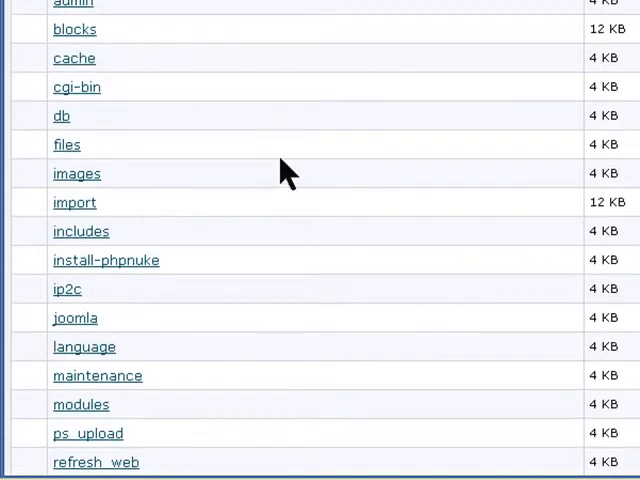
scroll("down", 3)
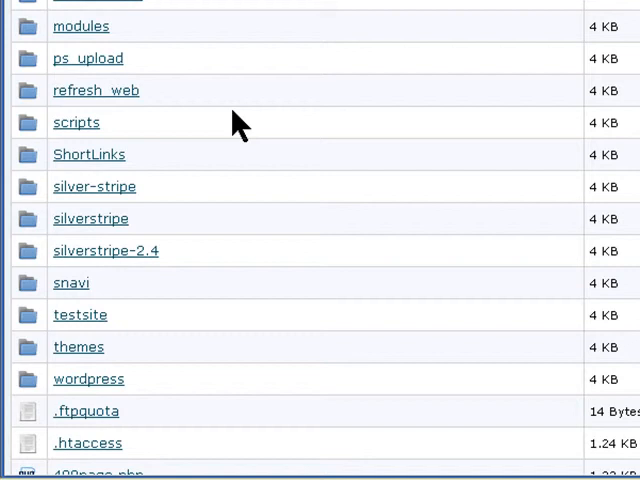
scroll("down", 3)
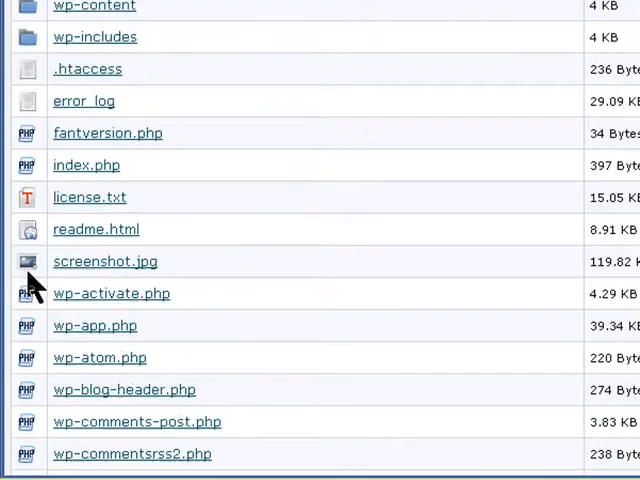
mouse_move(240, 78)
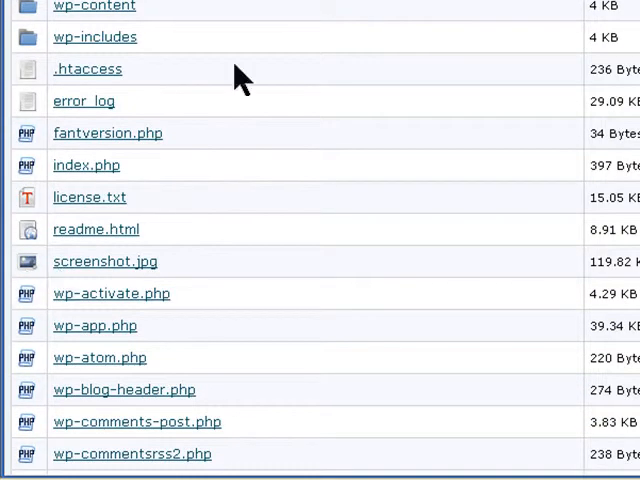
scroll("up", 3)
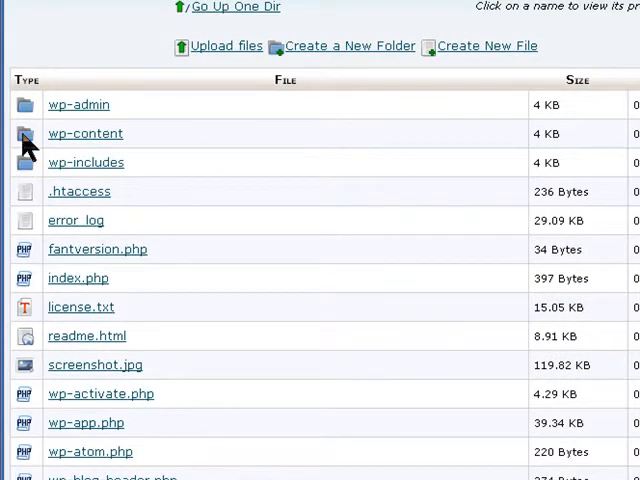
Browse into wp-content/themes to reach the twentyten theme's functions.php
left_click(85, 133)
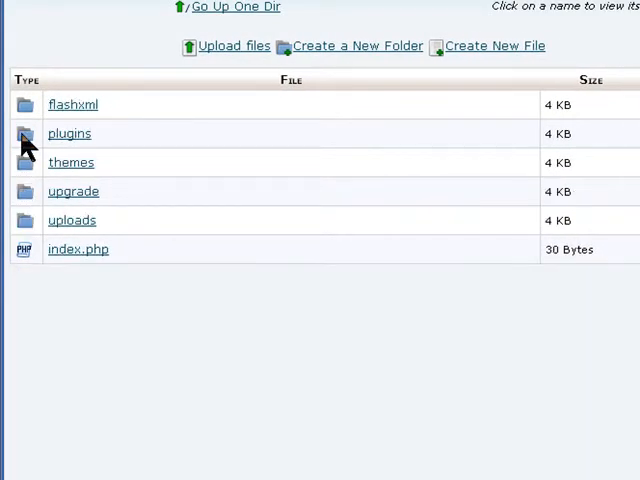
mouse_move(25, 175)
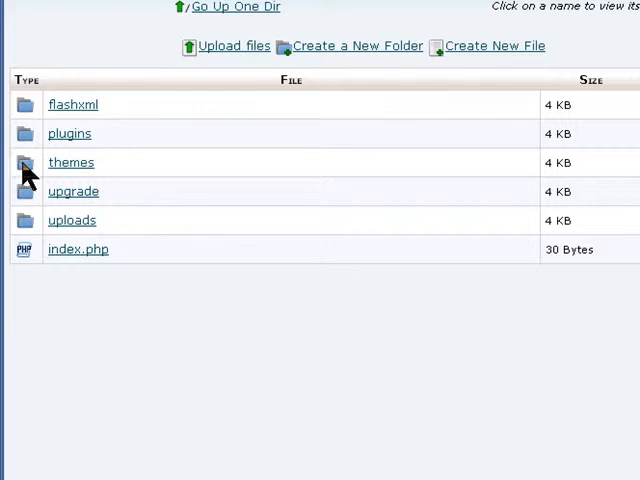
left_click(71, 162)
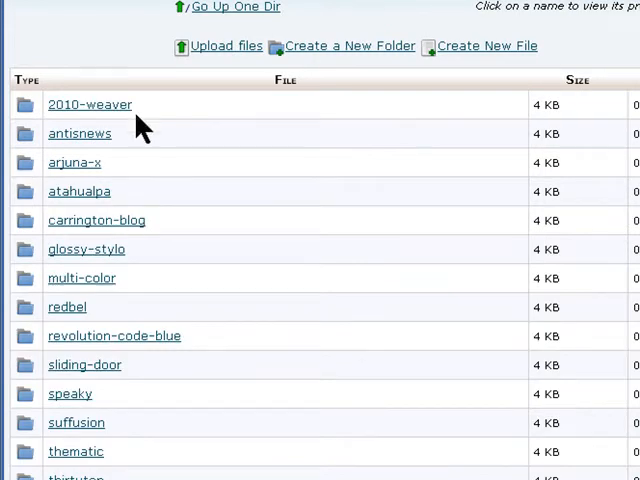
scroll("down", 3)
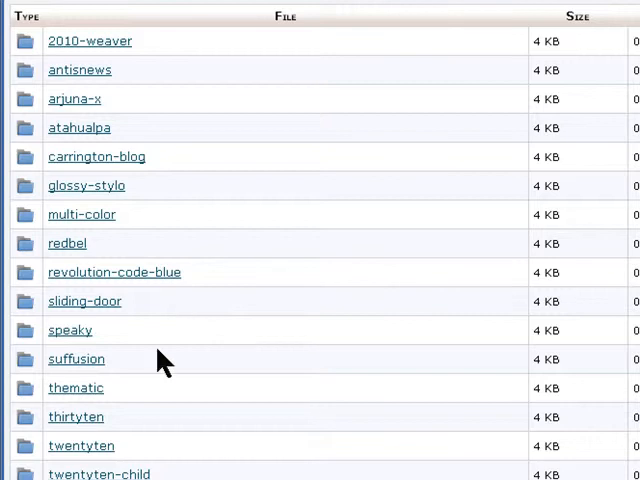
mouse_move(150, 385)
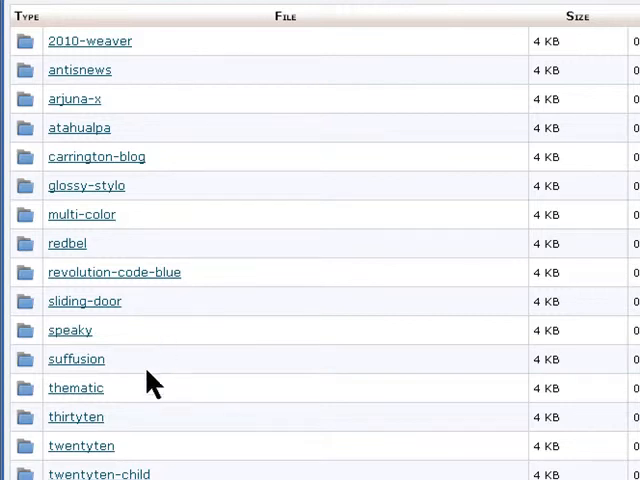
mouse_move(80, 445)
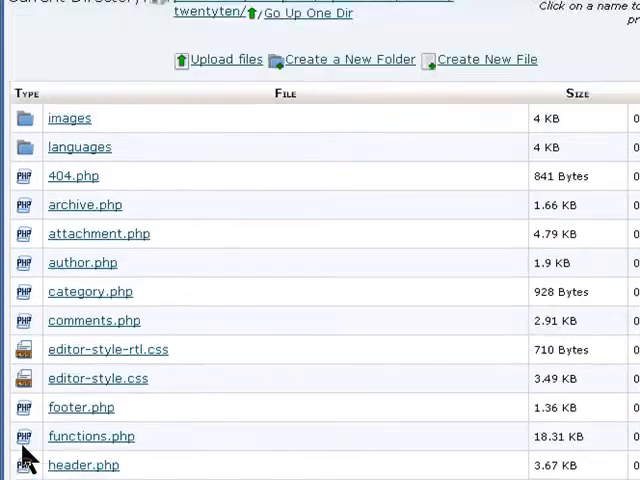
scroll("down", 3)
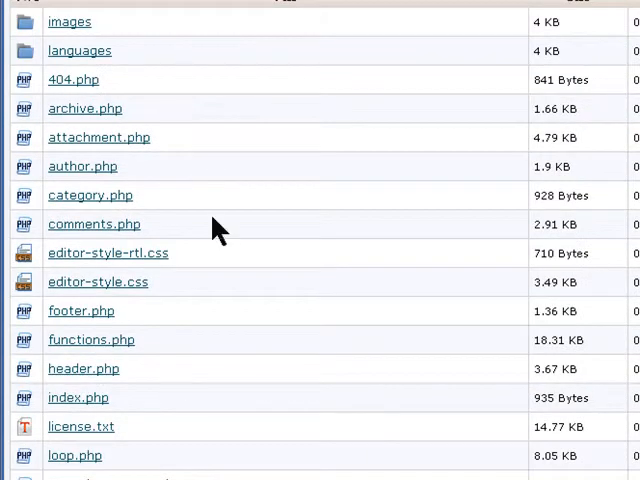
scroll("down", 3)
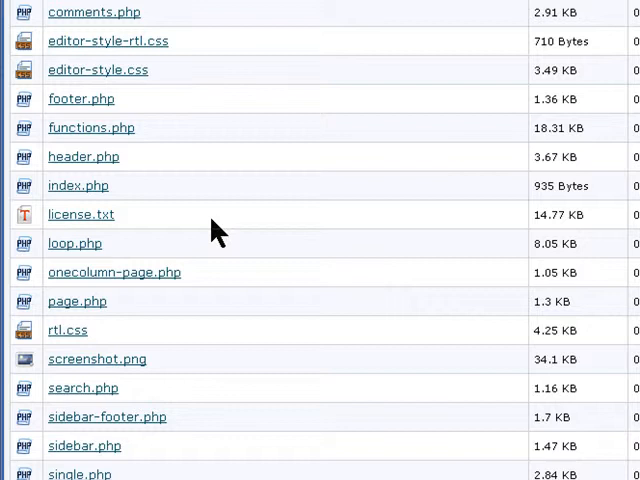
mouse_move(252, 337)
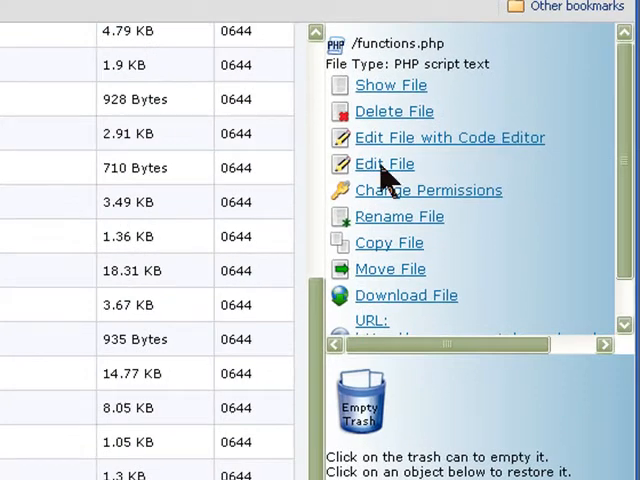
Load twentyten's functions.php into the text editor with utf-8 encoding
left_click(383, 163)
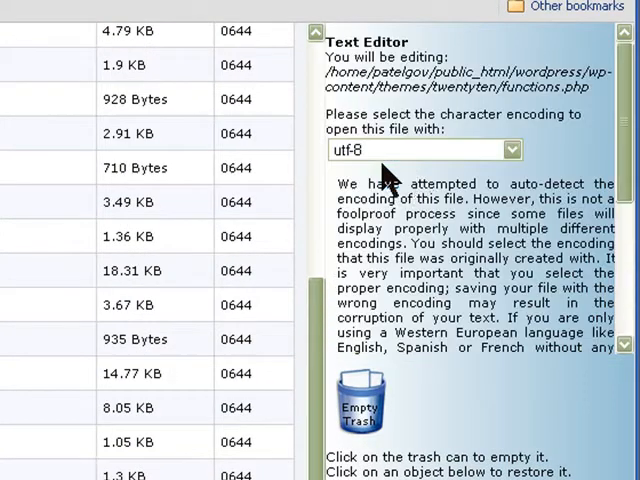
scroll("down", 3)
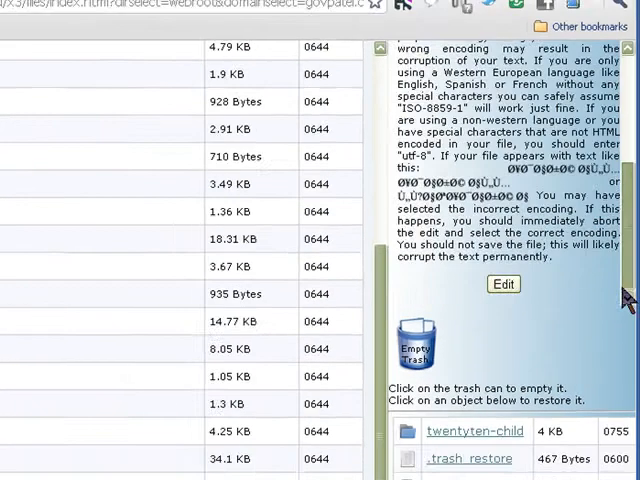
left_click(503, 284)
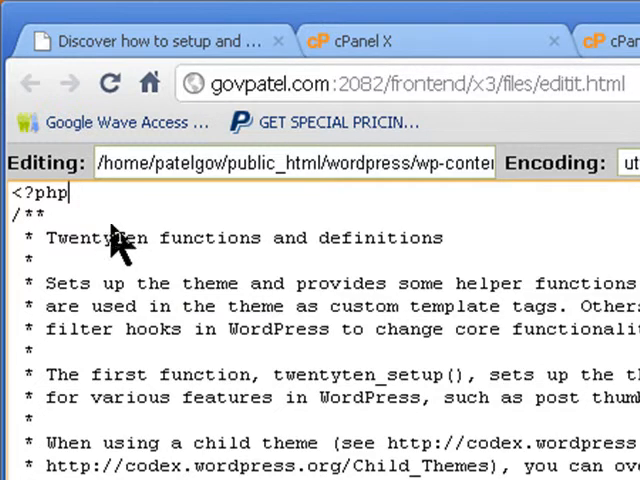
mouse_move(70, 215)
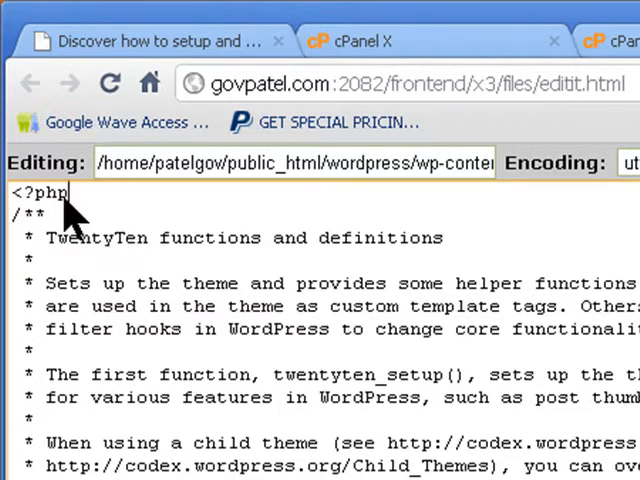
mouse_move(78, 213)
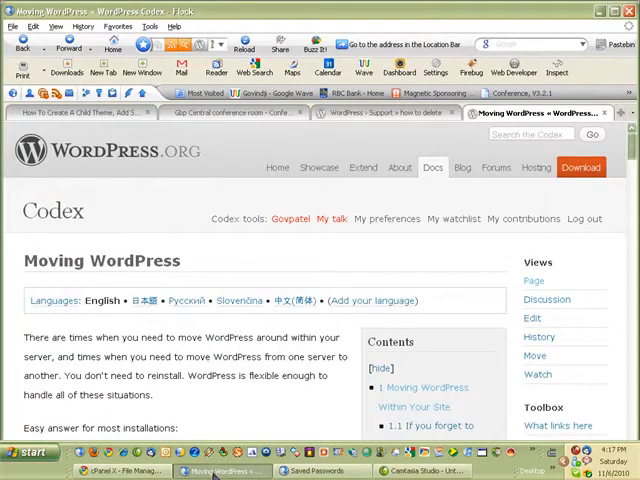
Search the Codex for 'reset urls' and open the 'Changing The Site URL' result
scroll("down", 3)
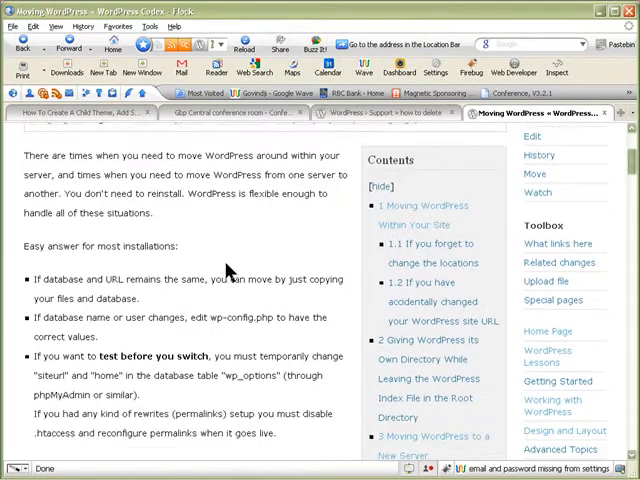
scroll("down", 3)
type("reset")
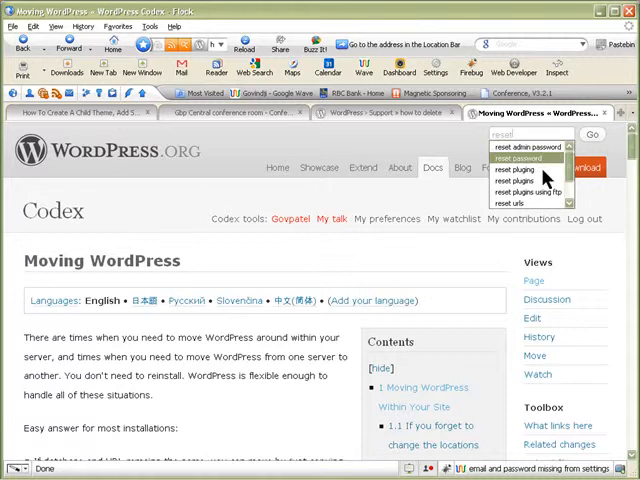
mouse_move(520, 203)
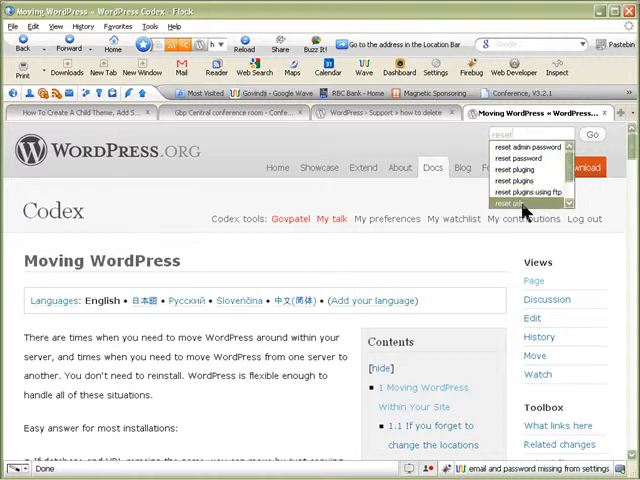
left_click(593, 135)
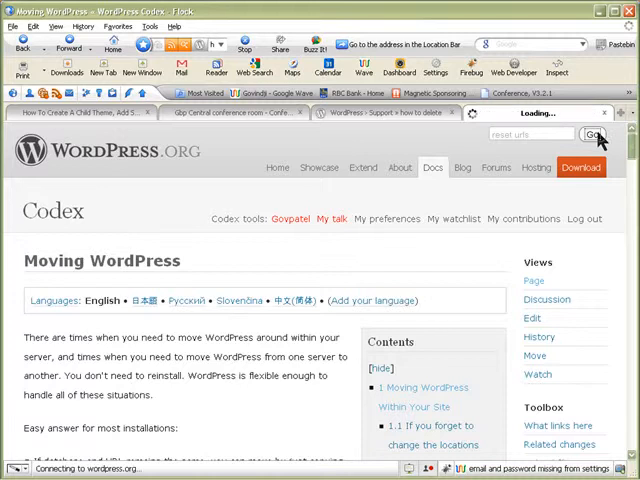
left_click(594, 134)
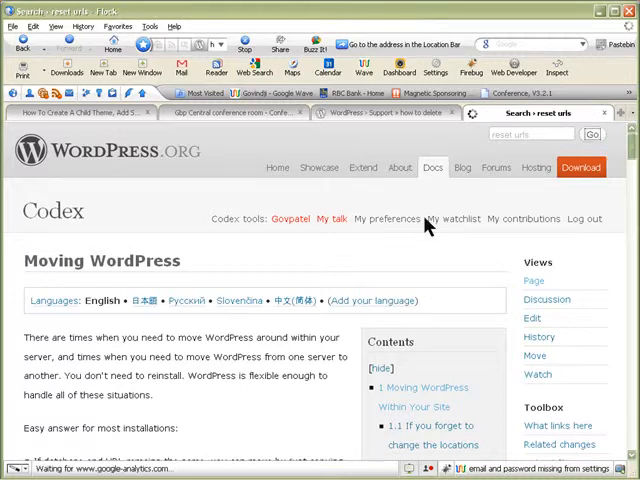
left_click(591, 134)
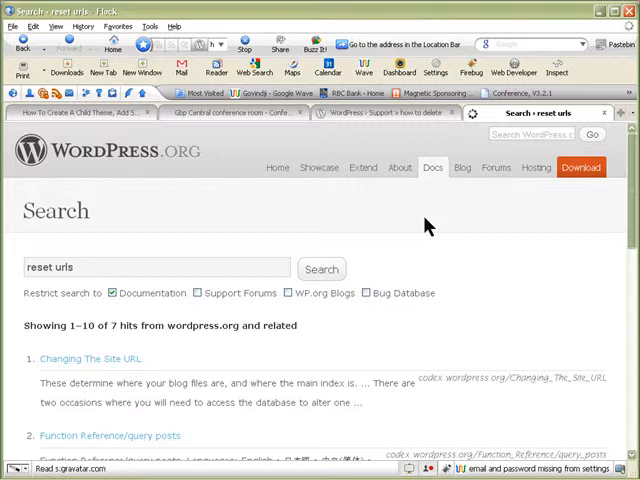
scroll("down", 3)
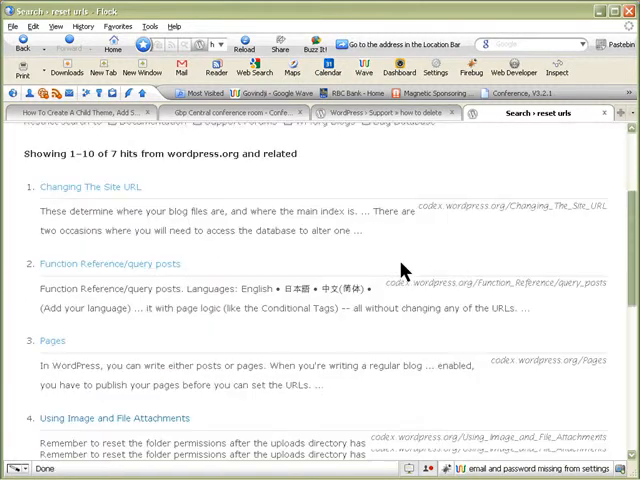
scroll("up", 3)
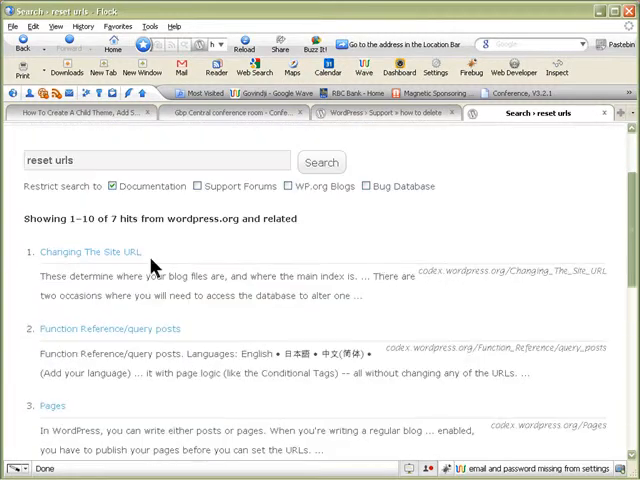
left_click(90, 252)
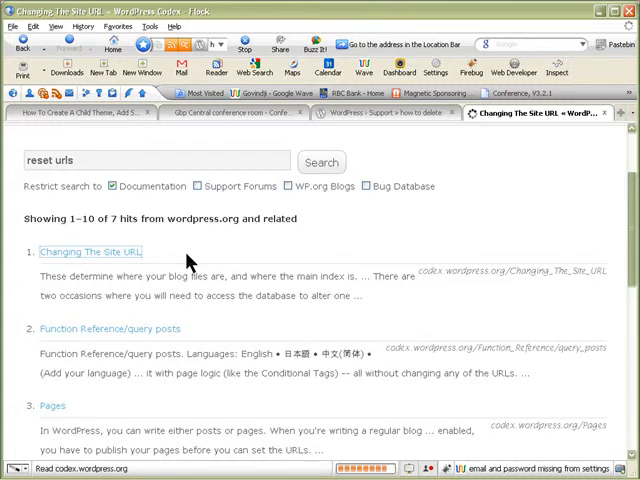
Scroll to the functions.php fix and copy the siteurl and home update_option lines
left_click(89, 251)
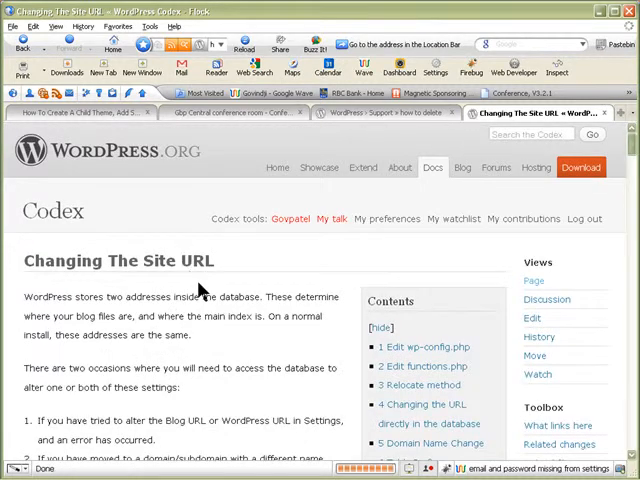
scroll("down", 3)
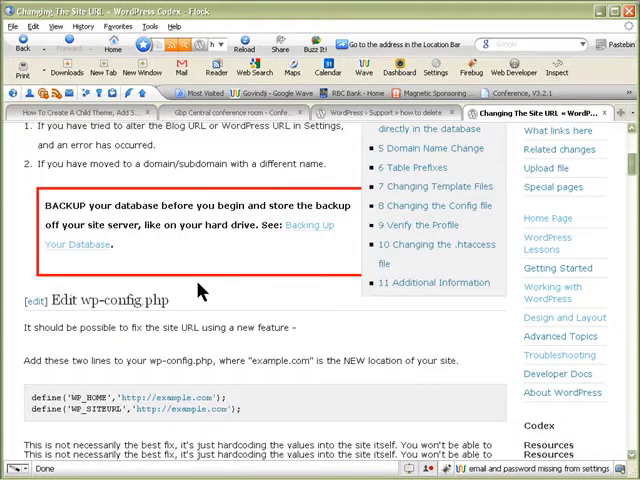
scroll("down", 3)
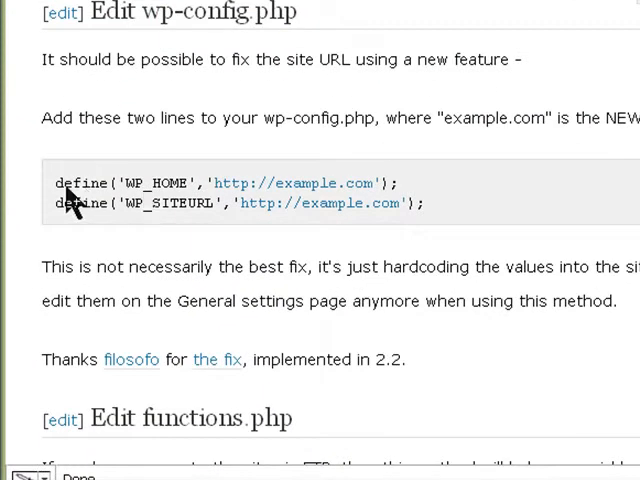
mouse_move(145, 165)
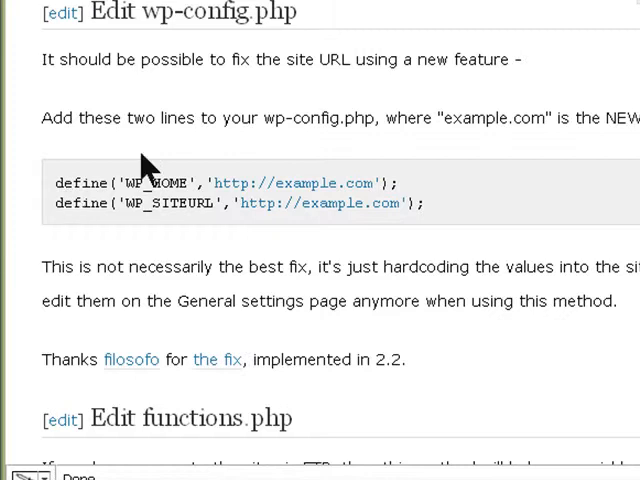
mouse_move(273, 48)
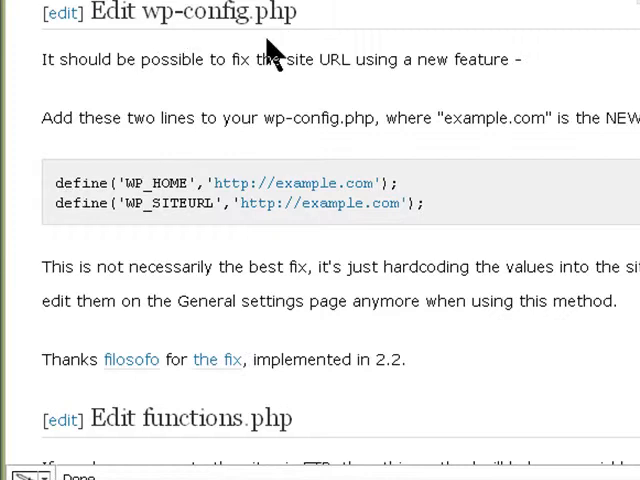
mouse_move(465, 205)
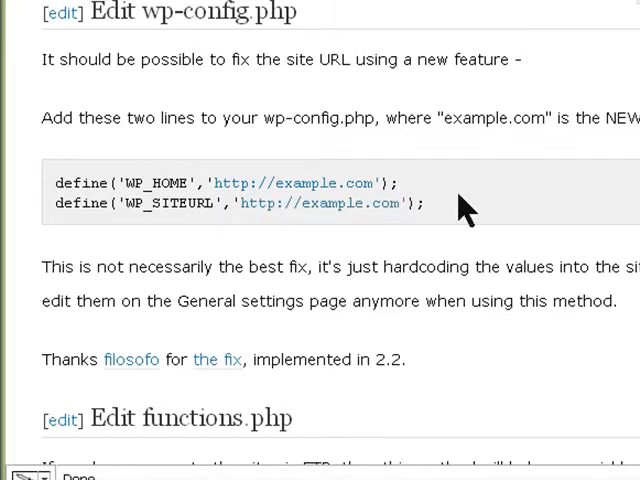
scroll("down", 3)
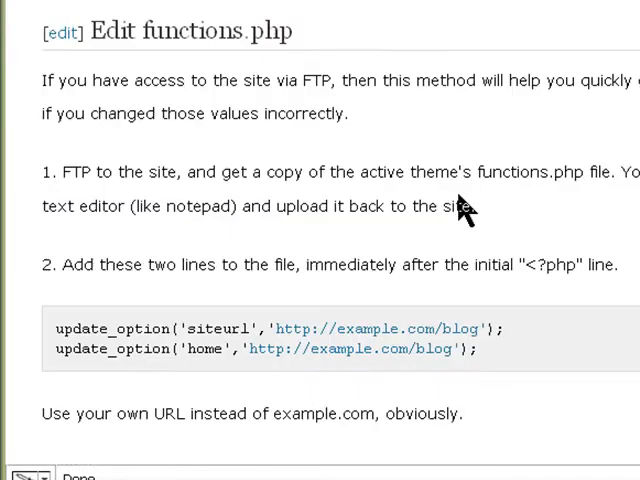
scroll("down", 3)
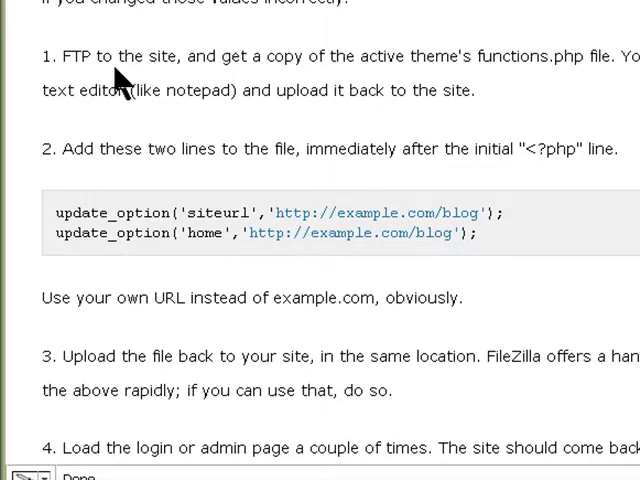
mouse_move(230, 150)
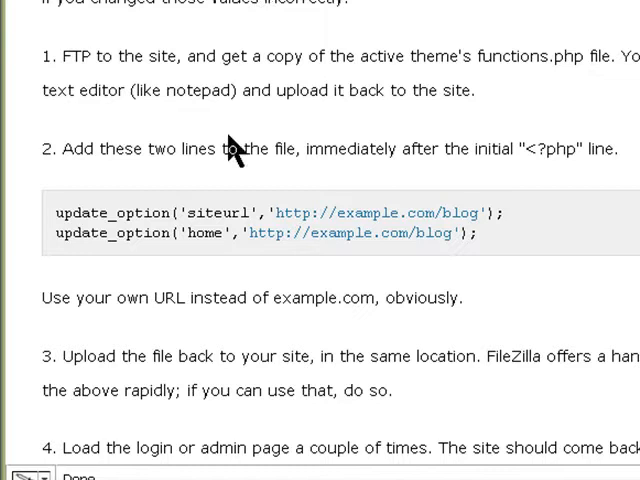
mouse_move(215, 180)
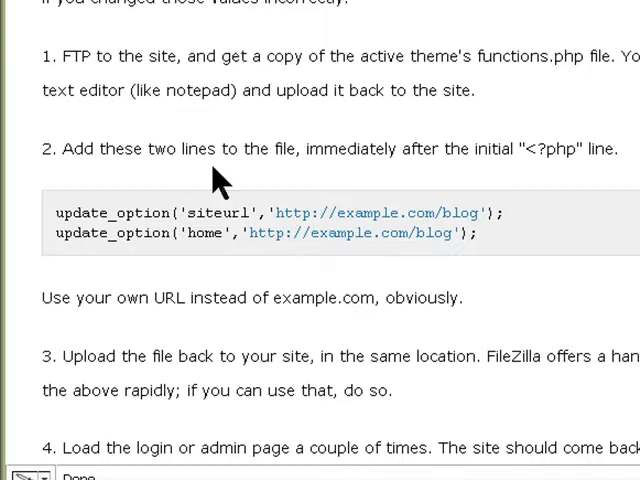
mouse_move(80, 244)
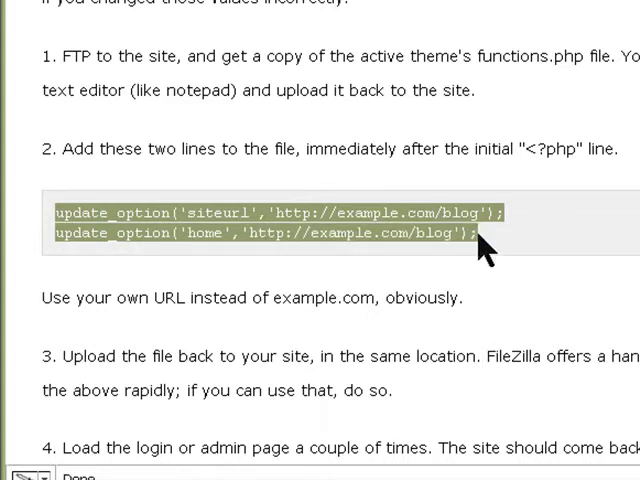
right_click(480, 240)
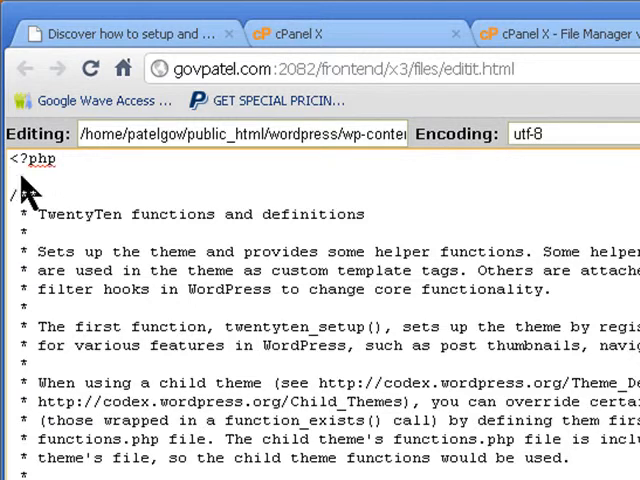
right_click(20, 180)
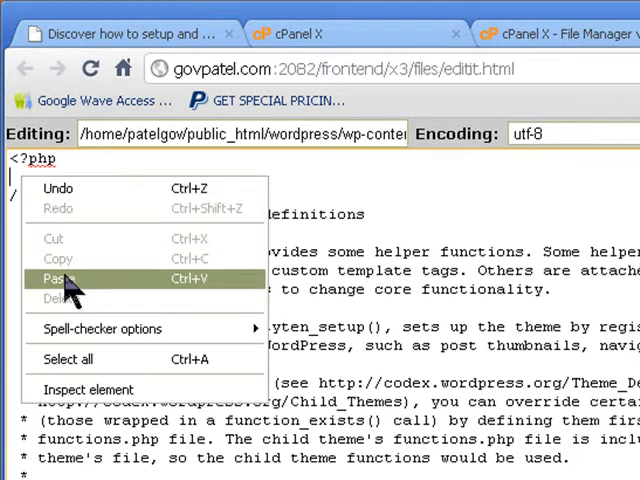
left_click(56, 279)
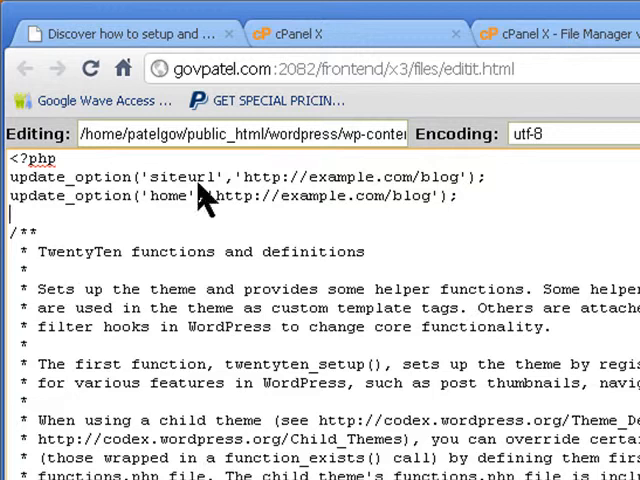
mouse_move(460, 196)
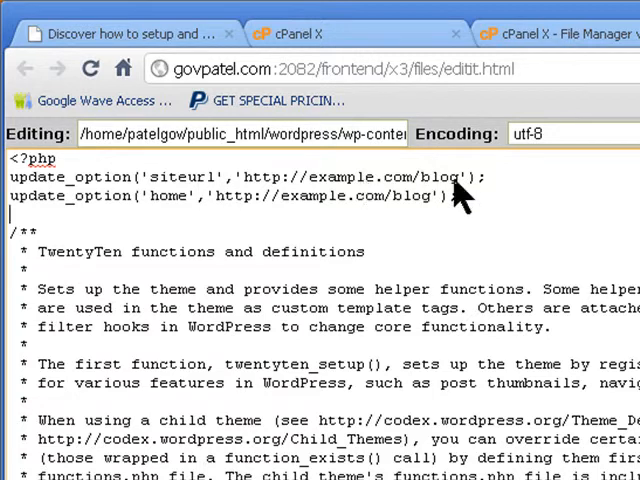
mouse_move(462, 233)
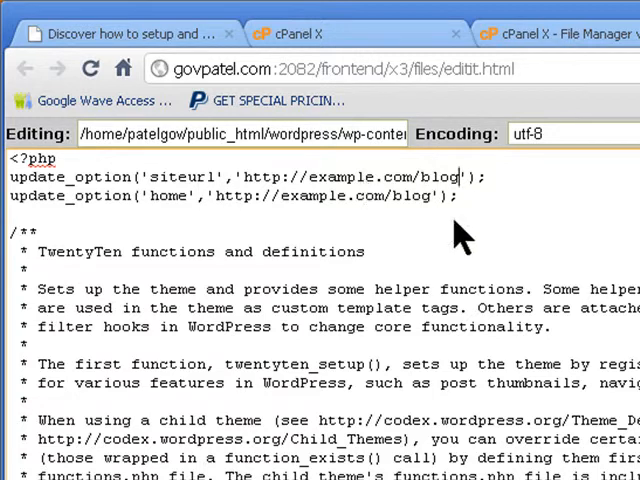
key("BackSpace")
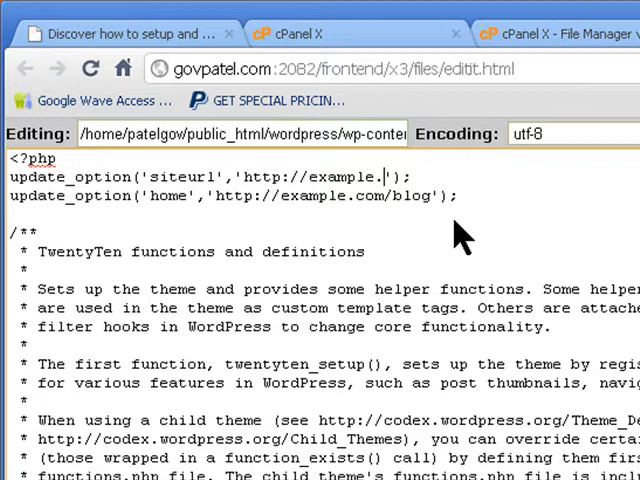
key("Backspace")
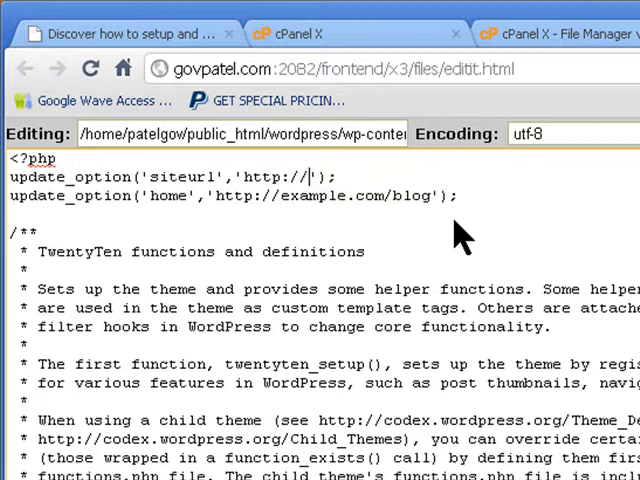
type("govpatel")
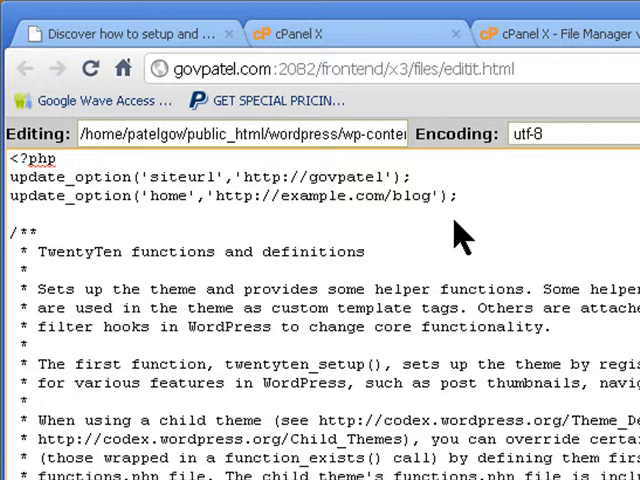
type(".com/wordpress")
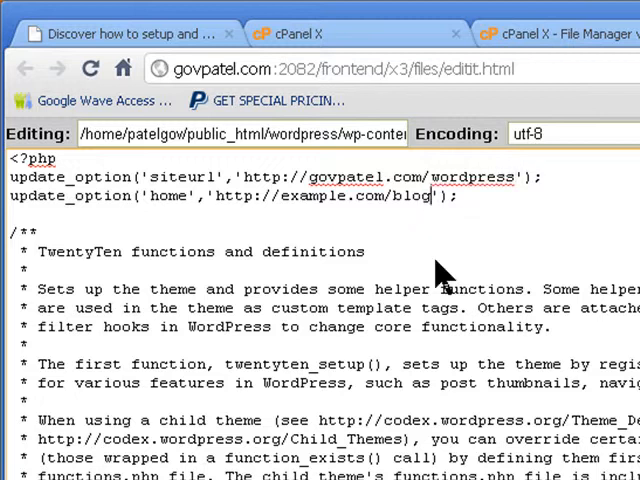
key("BackSpace")
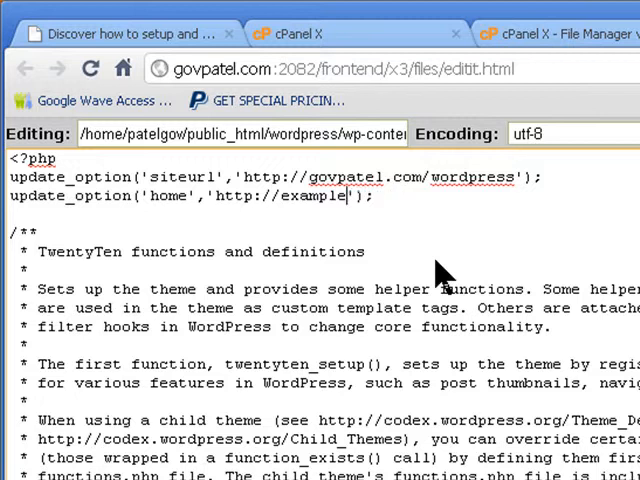
key("BackSpace")
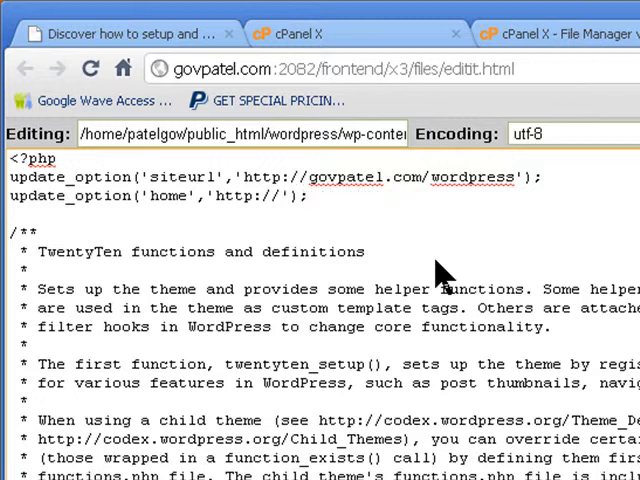
type("gov")
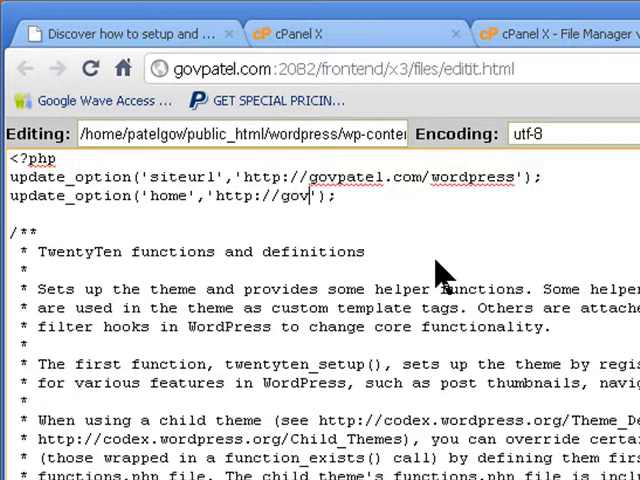
type("pate")
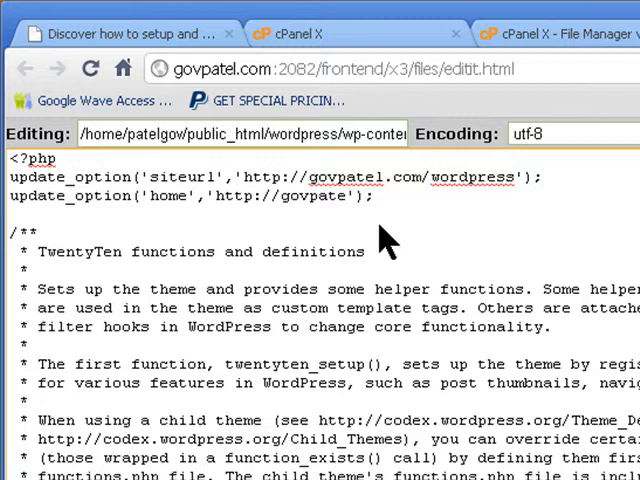
type("l")
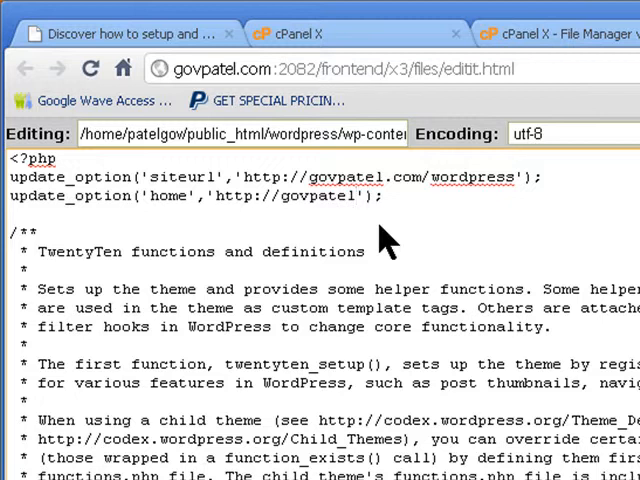
type(".com/")
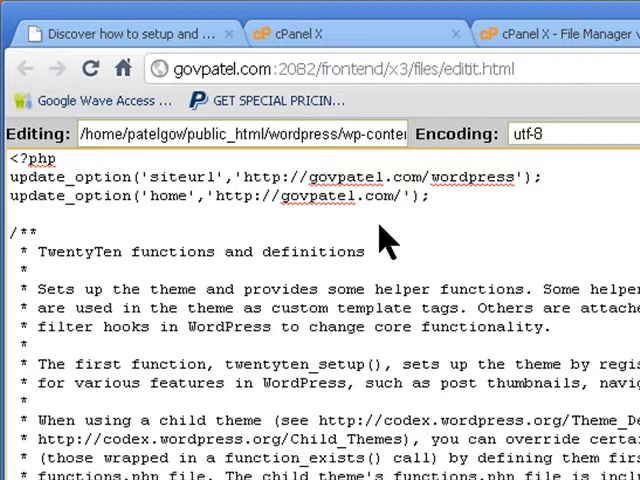
type("wordpress")
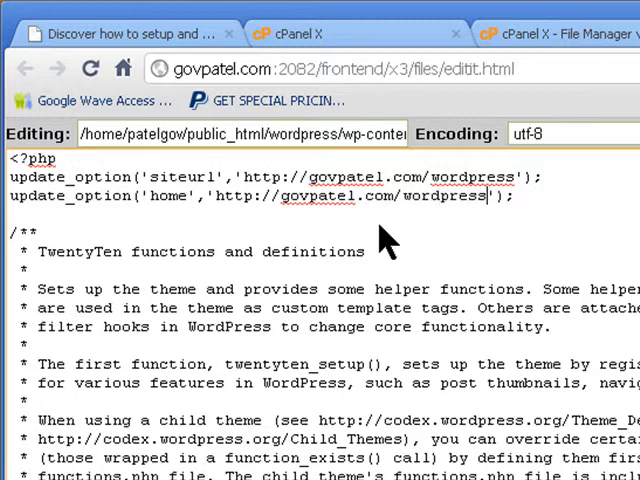
mouse_move(267, 278)
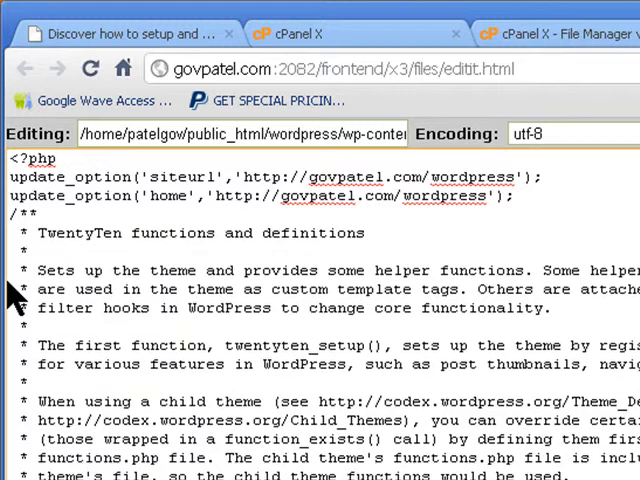
mouse_move(553, 222)
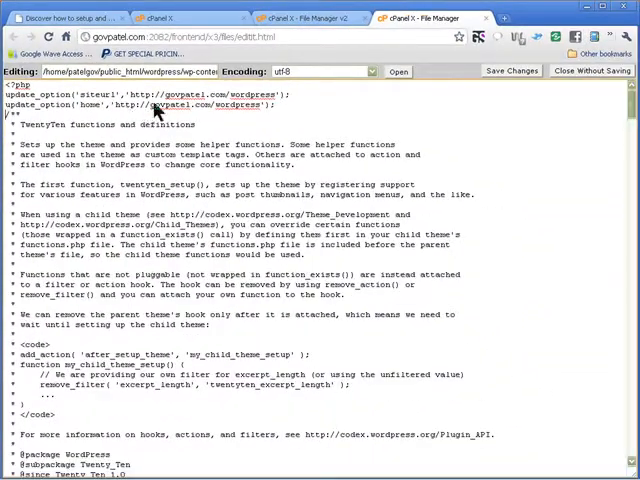
scroll("down", 3)
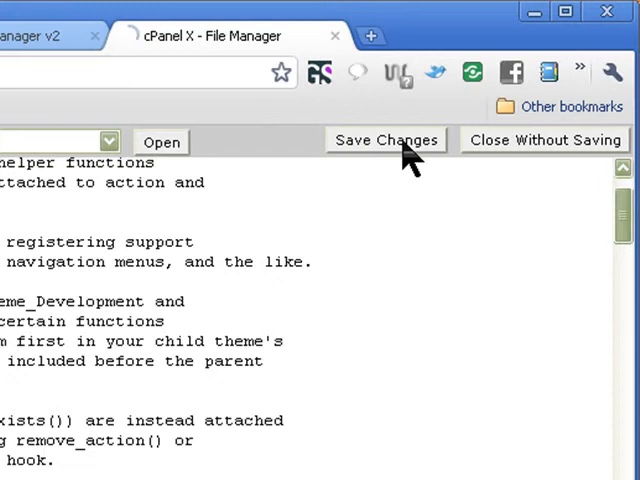
left_click(385, 139)
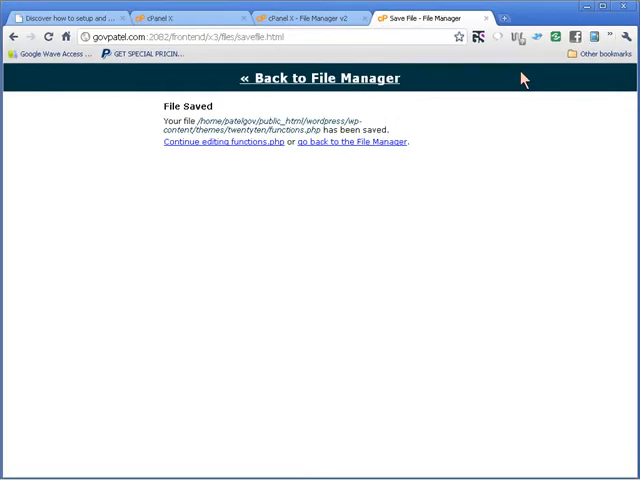
mouse_move(507, 88)
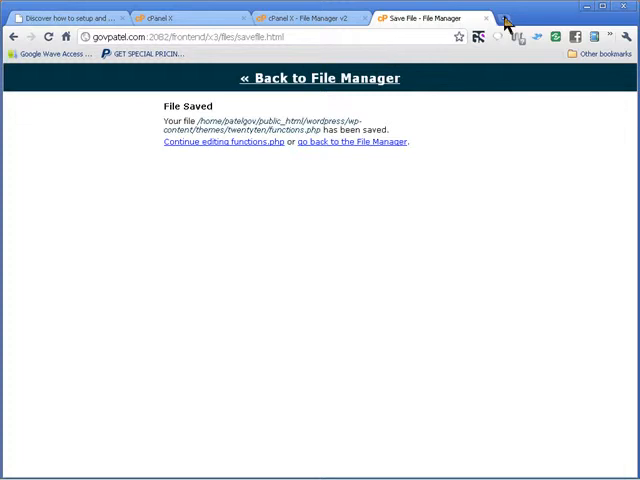
mouse_move(287, 44)
type("www.govpatel.com/wordpress/")
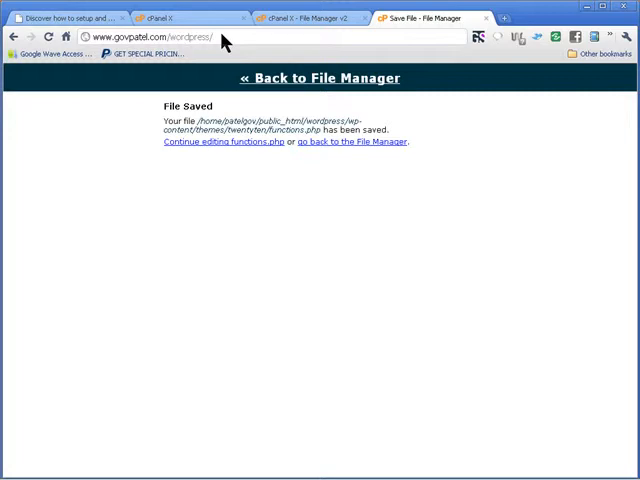
mouse_move(218, 43)
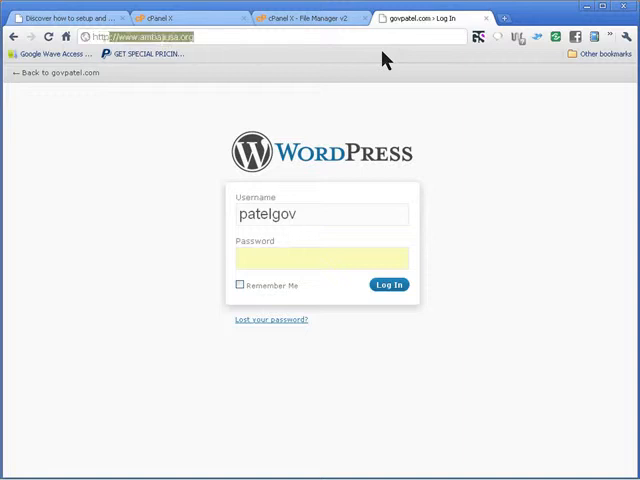
mouse_move(311, 67)
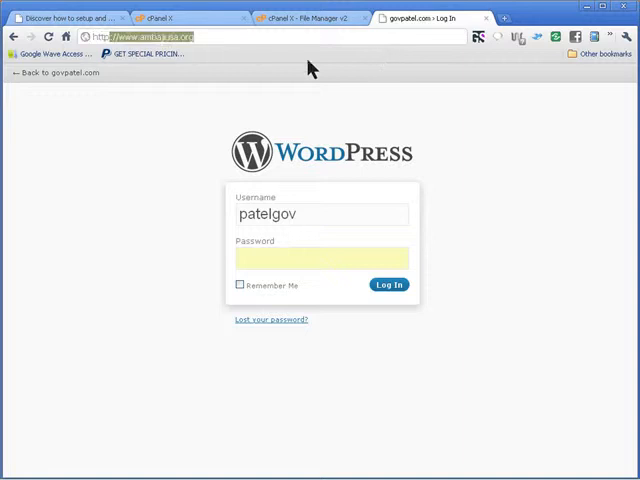
mouse_move(216, 37)
type("http://govpatel.com/wordpress/wp-admin/")
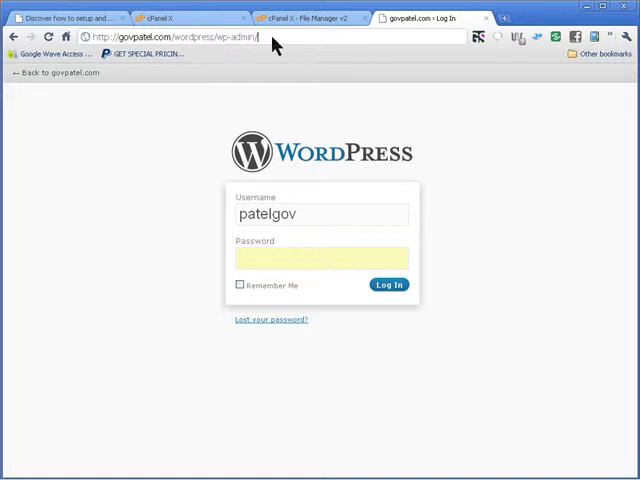
mouse_move(338, 64)
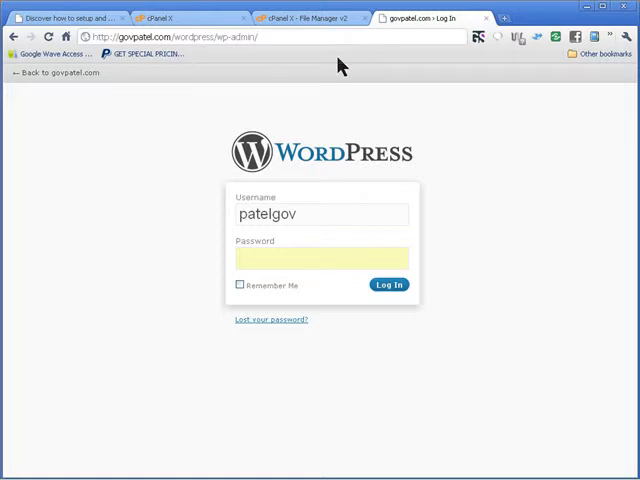
mouse_move(275, 276)
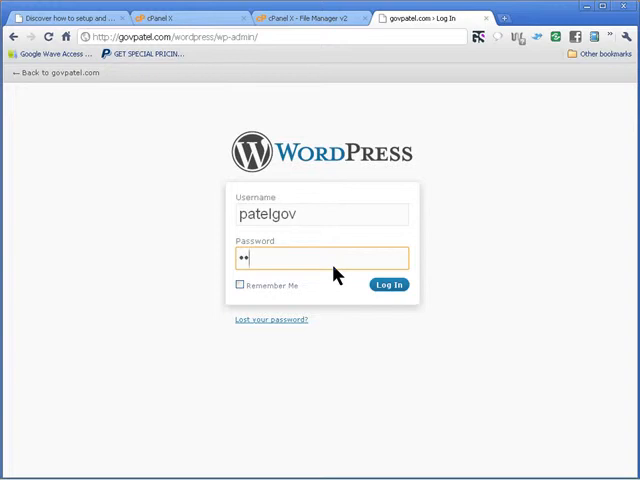
Log in to govpatel.com's wp-admin as patelgov with the password
type("•")
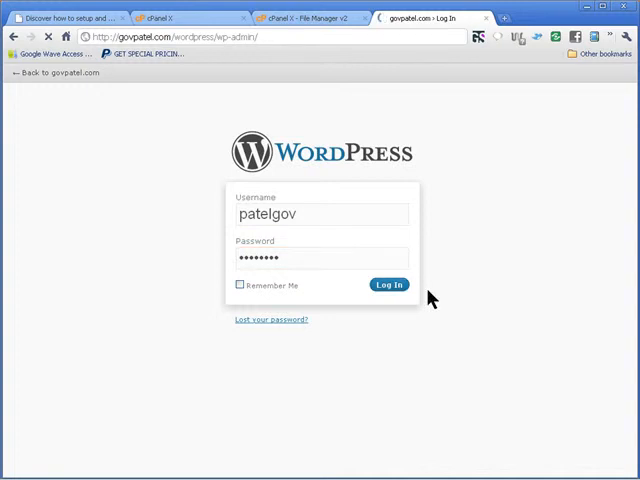
left_click(389, 284)
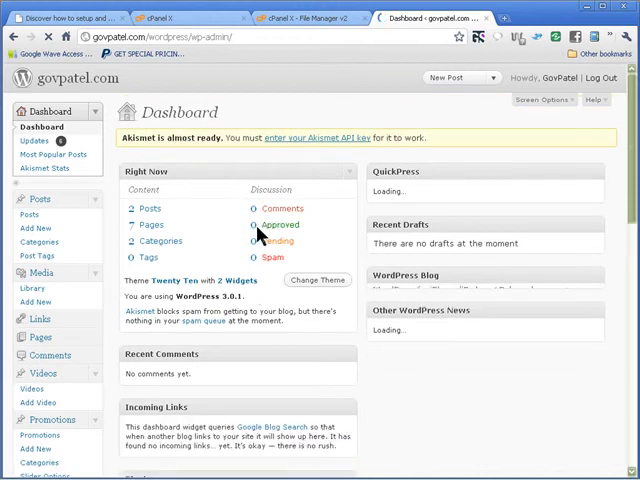
scroll("down", 3)
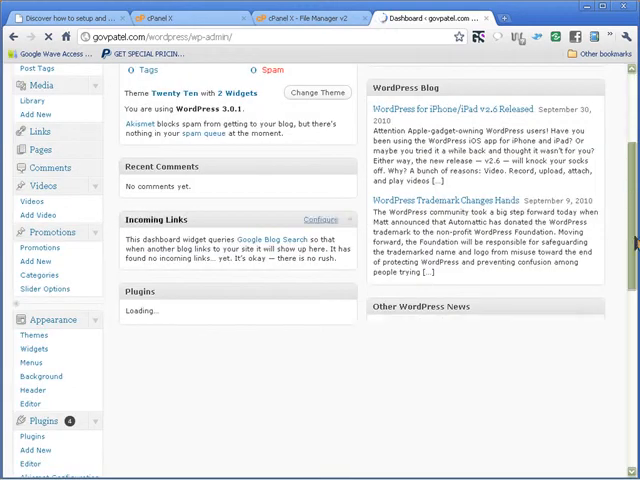
scroll("down", 3)
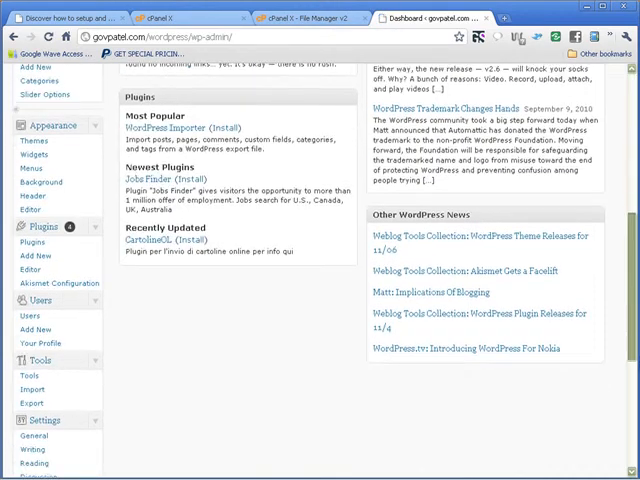
scroll("down", 3)
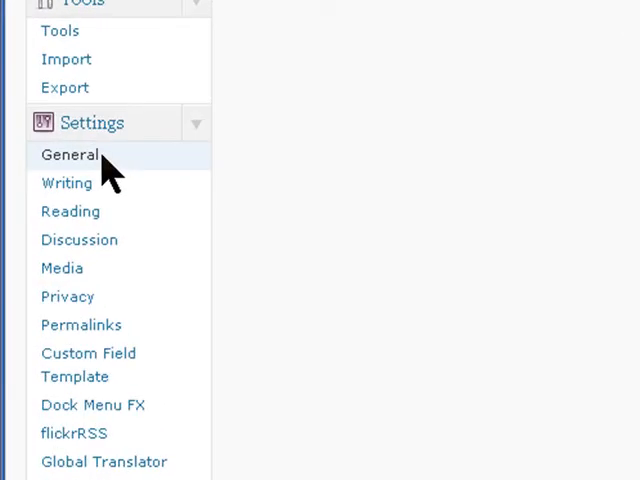
left_click(70, 155)
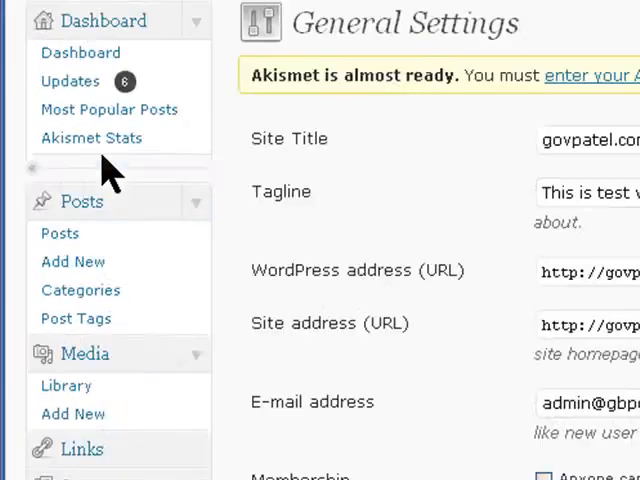
scroll("down", 3)
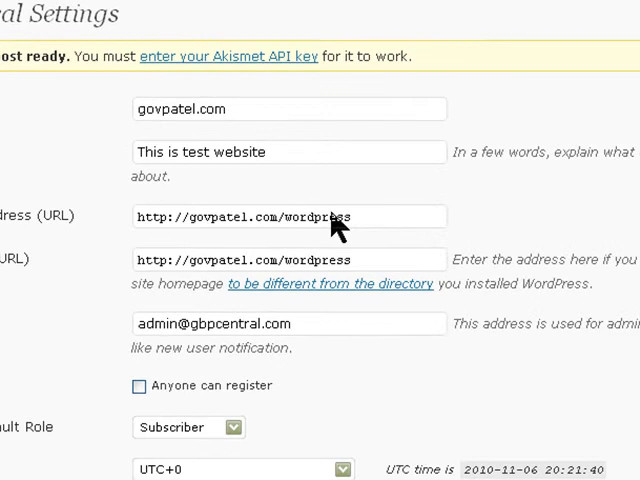
mouse_move(320, 270)
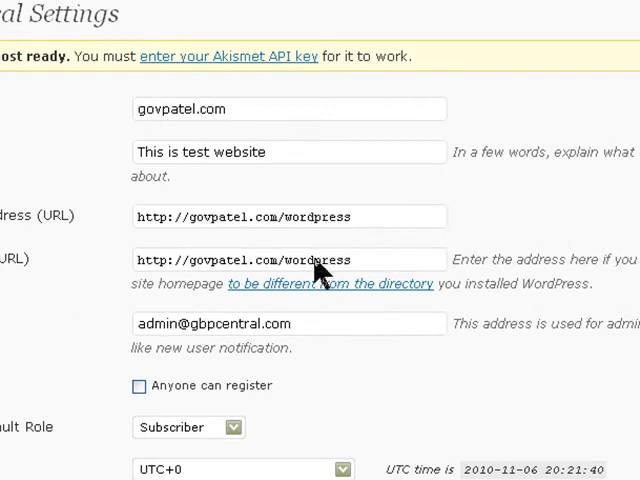
mouse_move(358, 265)
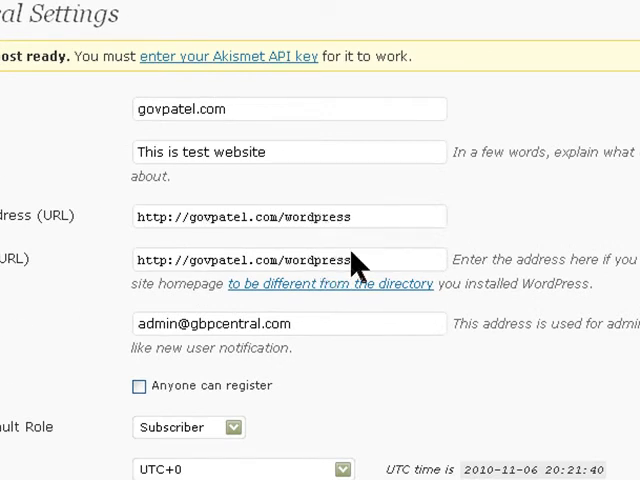
mouse_move(360, 270)
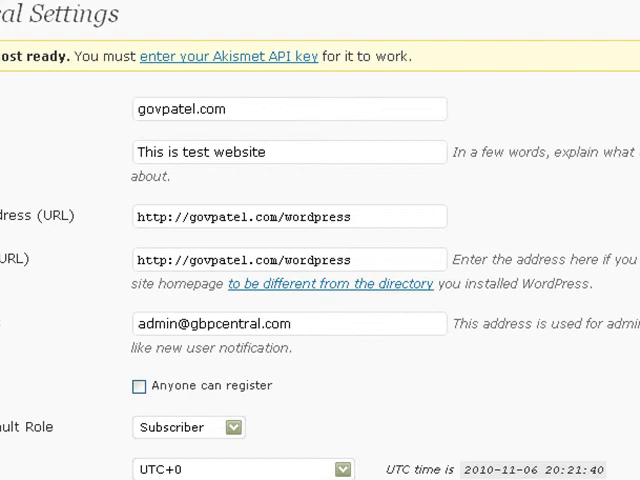
left_click(325, 18)
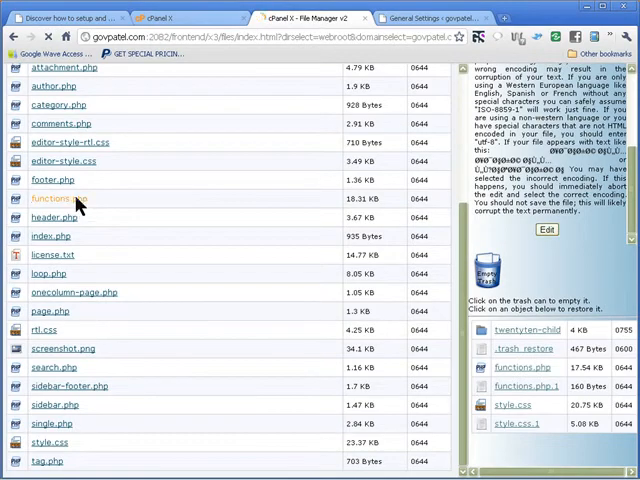
Open the theme's functions.php in the cPanel editor, confirming the encoding
left_click(56, 198)
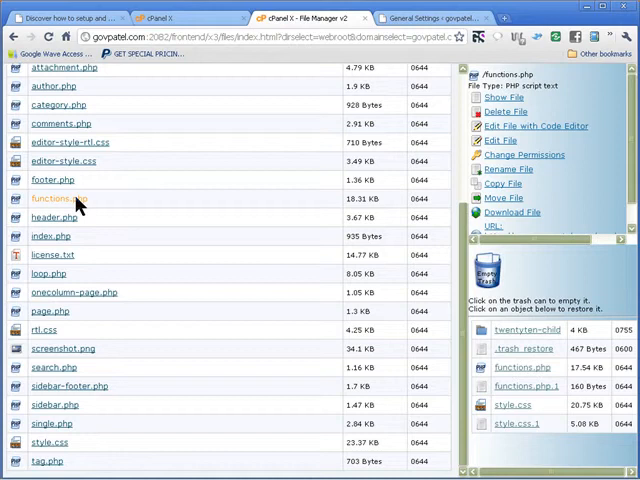
mouse_move(335, 222)
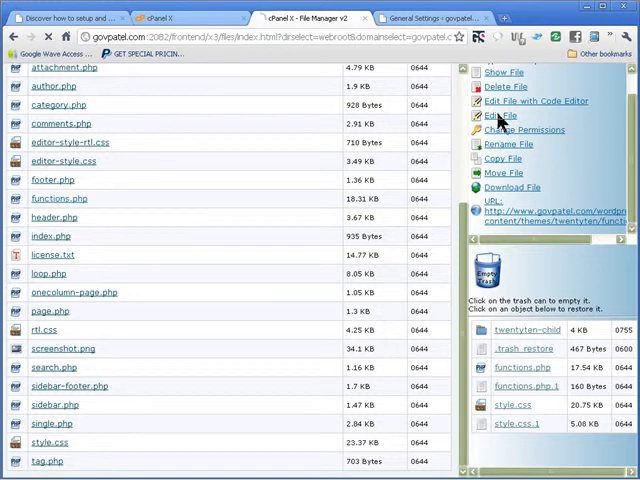
left_click(501, 115)
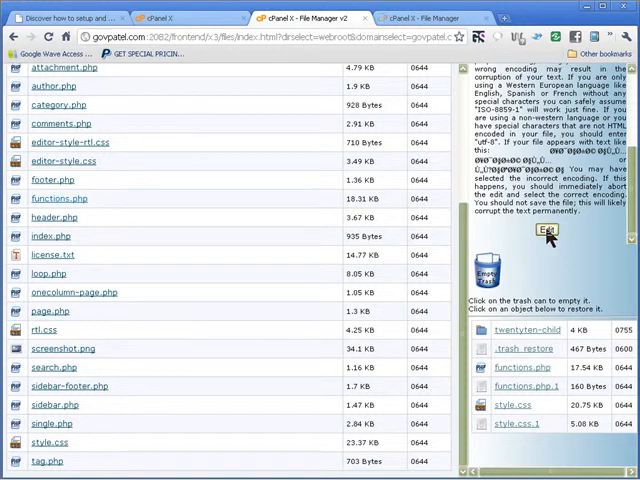
left_click(548, 237)
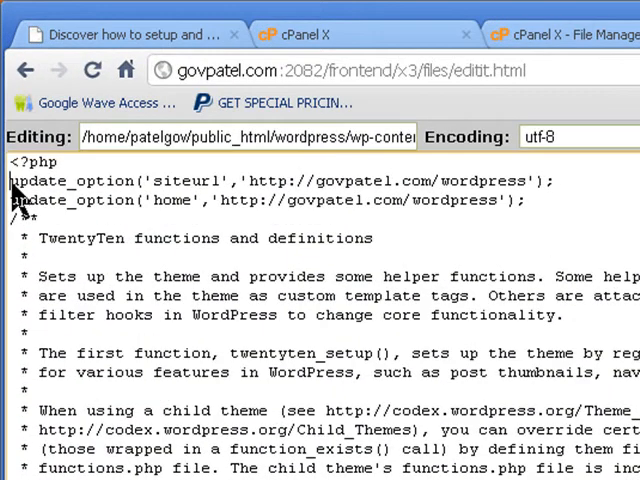
Select the two temporary update_option lines for siteurl and home below <?php
left_click_drag(10, 181, 545, 201)
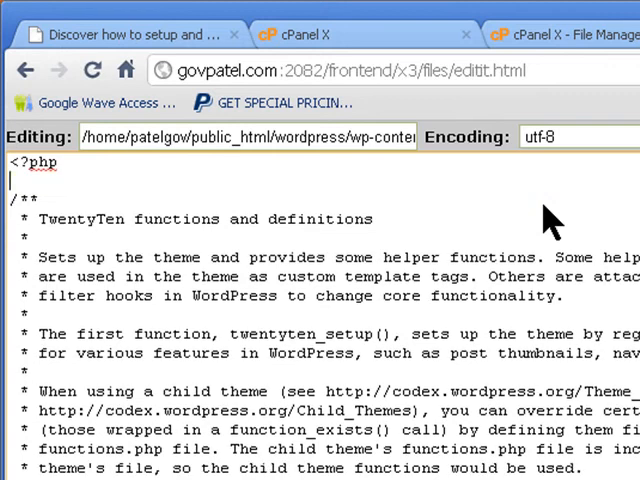
mouse_move(15, 220)
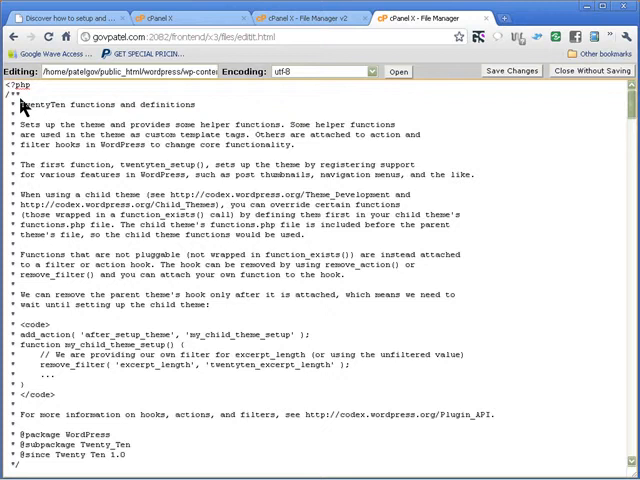
mouse_move(360, 127)
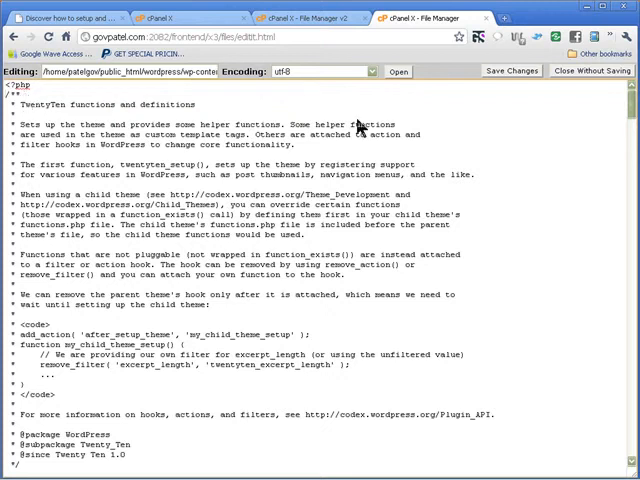
mouse_move(500, 180)
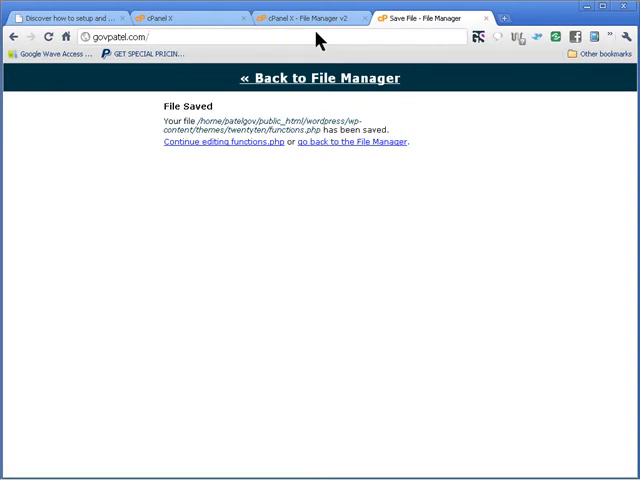
mouse_move(199, 77)
type("wordpress/")
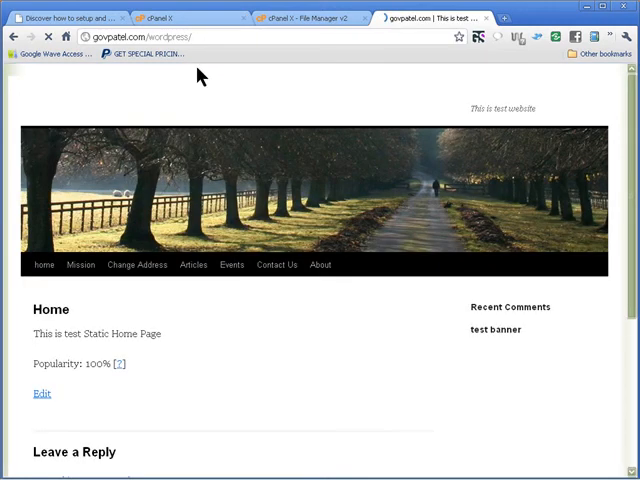
mouse_move(197, 238)
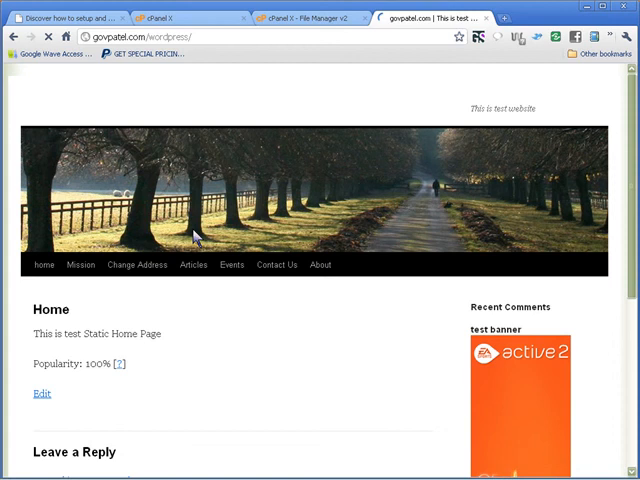
mouse_move(248, 235)
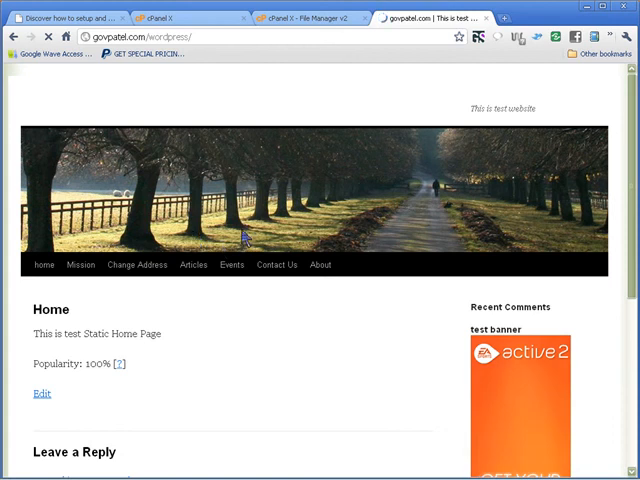